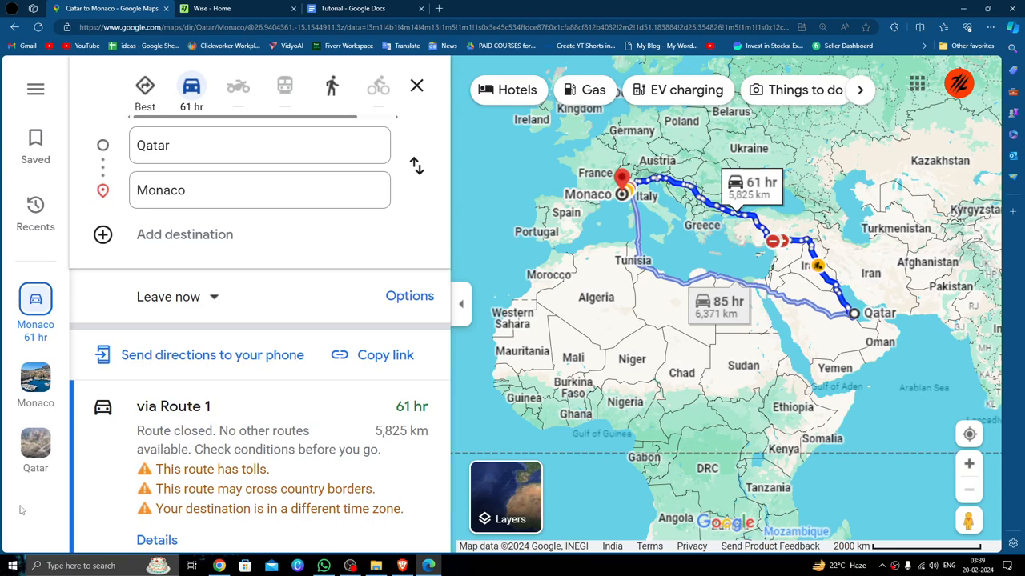
# - Open the Send dropdown on the Wise home page to list the payment options
pyautogui.click(232, 8)
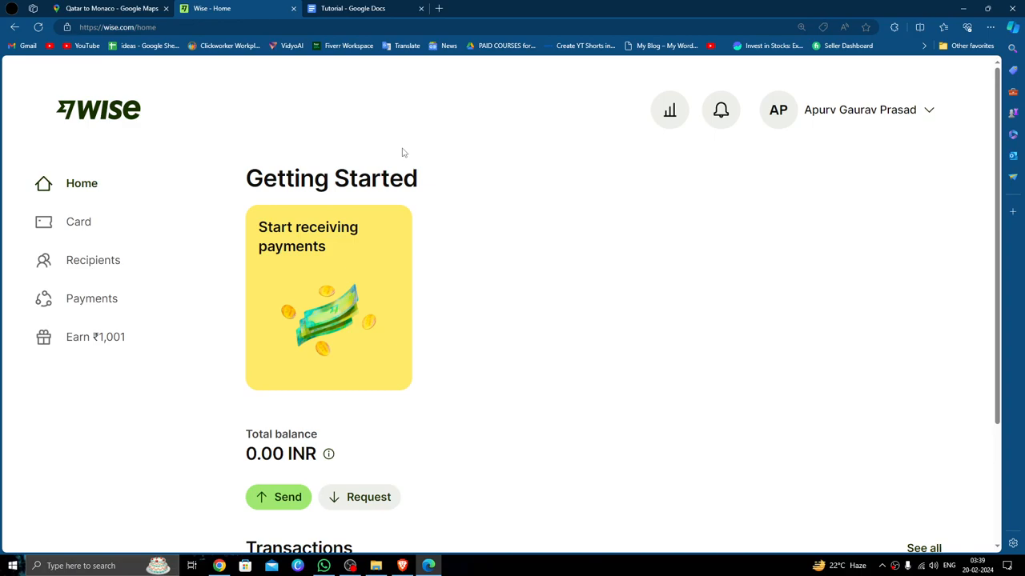
pyautogui.moveTo(434, 237)
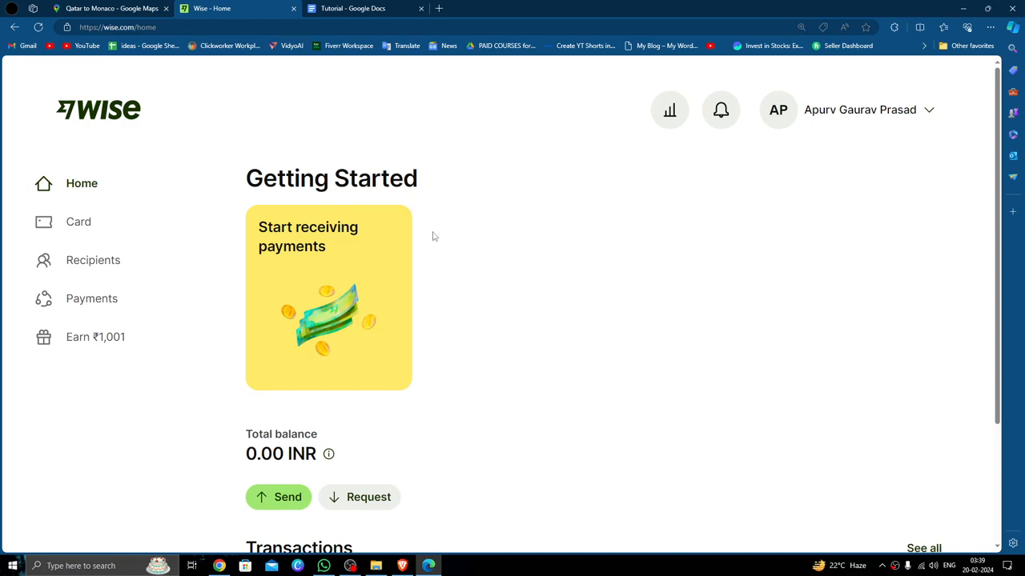
pyautogui.click(278, 497)
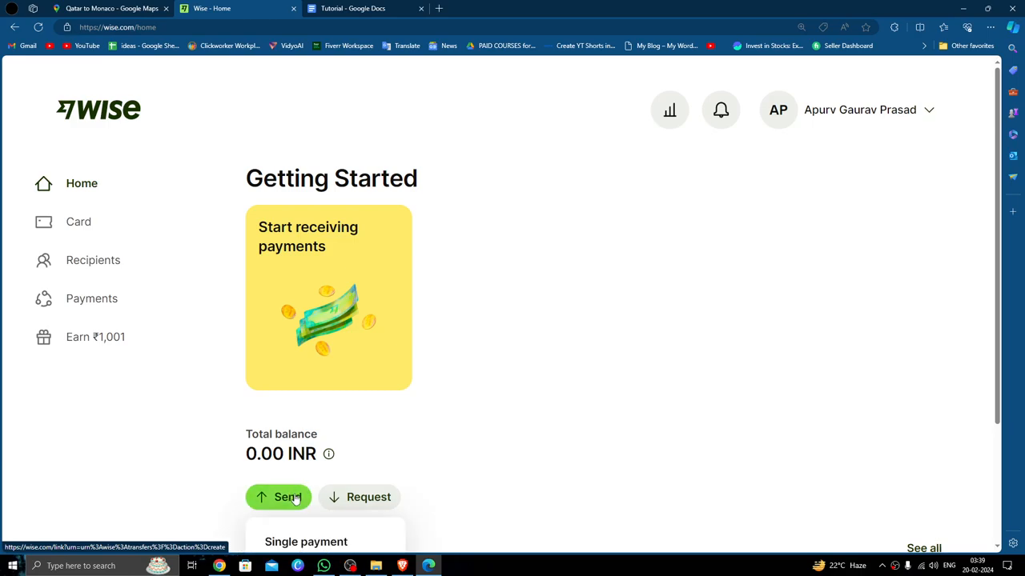
pyautogui.click(278, 497)
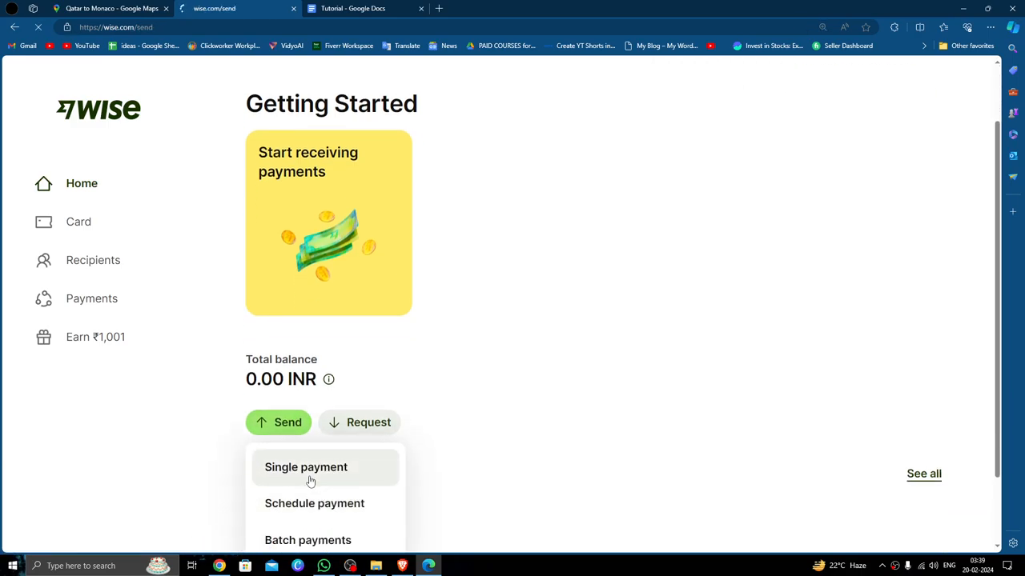
# - Start a single payment and set the recipient's currency to EUR Euro
pyautogui.click(306, 468)
pyautogui.write('ee')
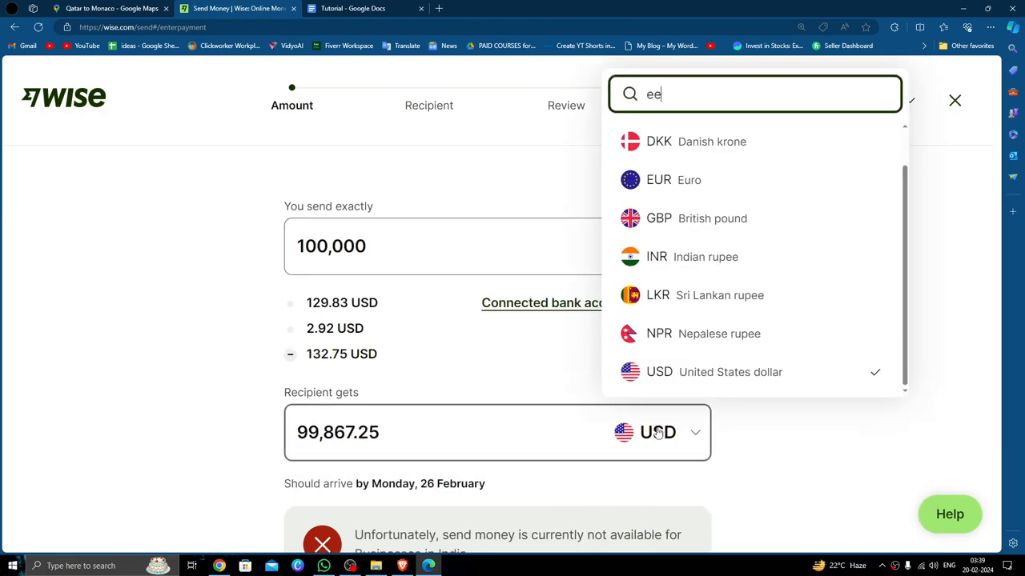
pyautogui.press('Backspace')
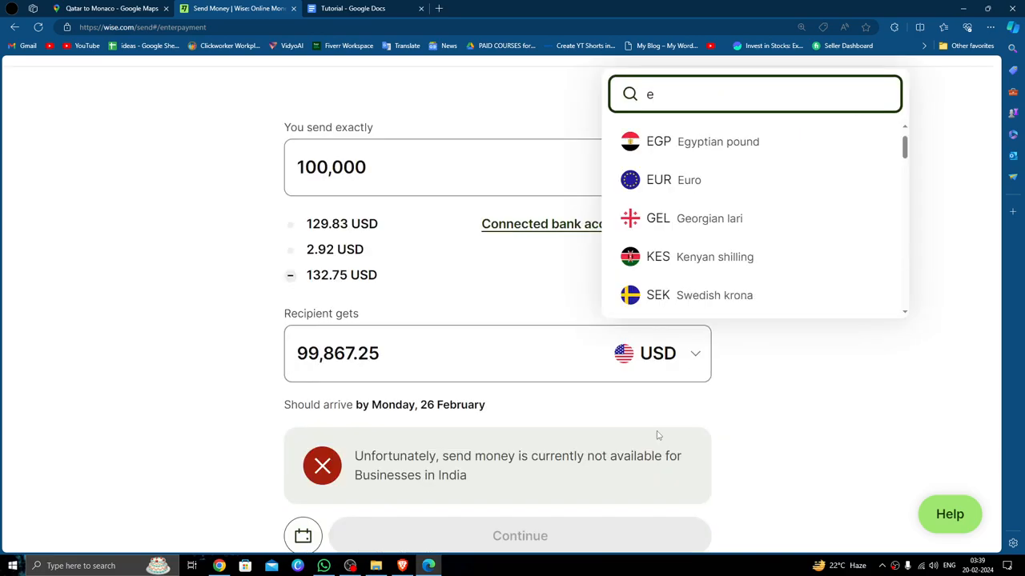
pyautogui.click(658, 180)
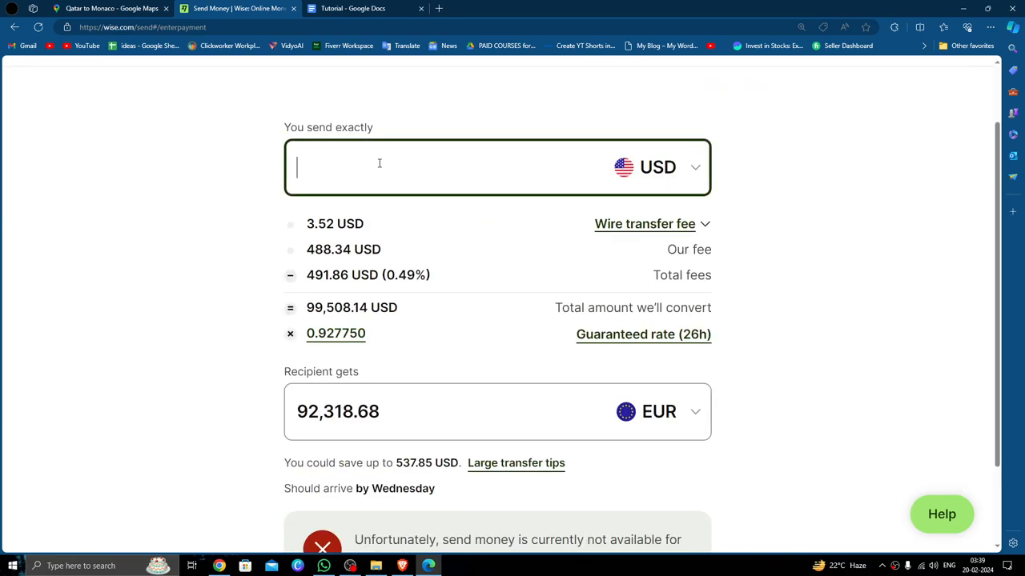
# - Enter 543 USD as the amount sent, giving 500.07 EUR received
pyautogui.write('543')
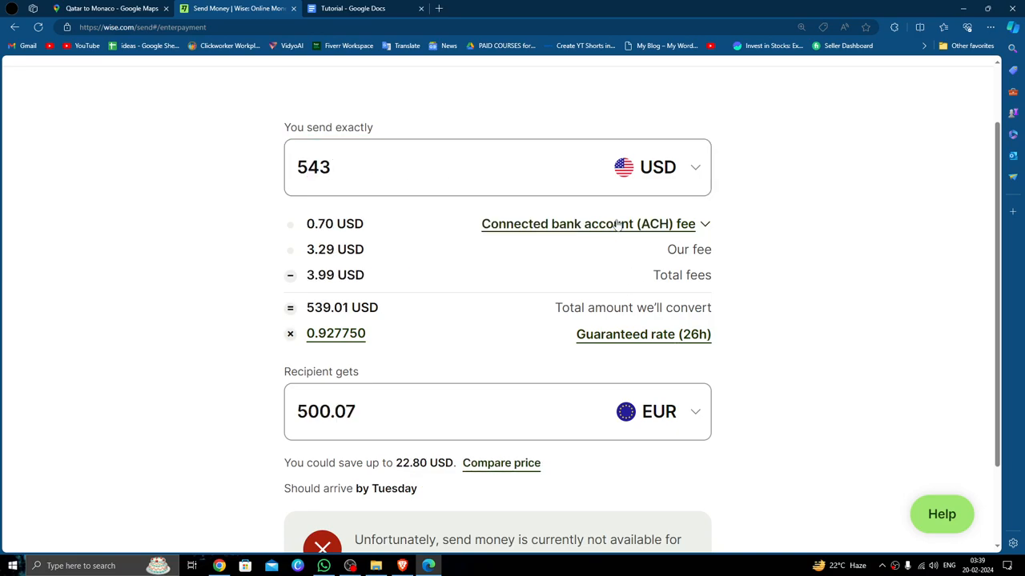
pyautogui.click(588, 224)
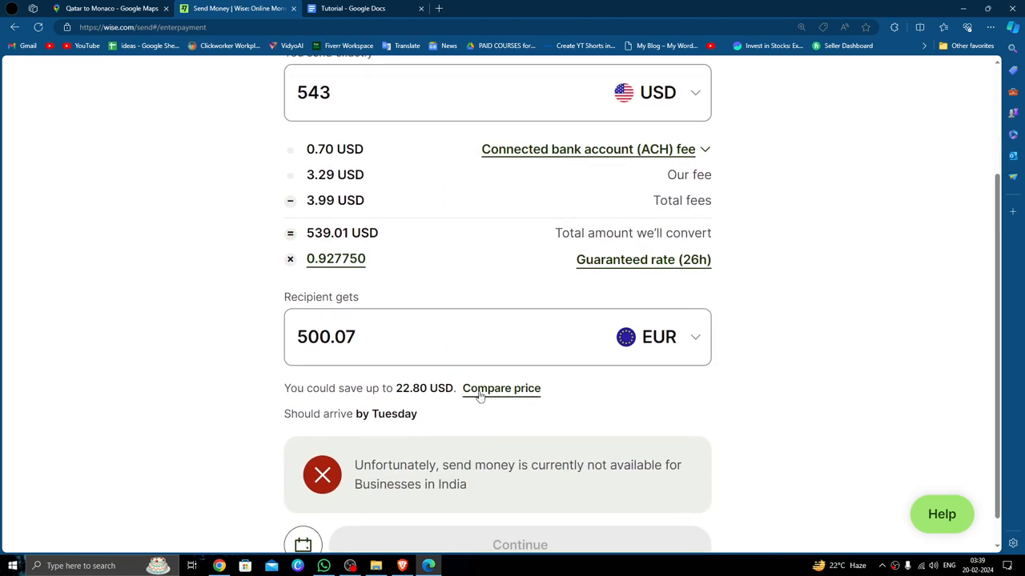
# - Review the provider price comparison, then close it
pyautogui.click(501, 388)
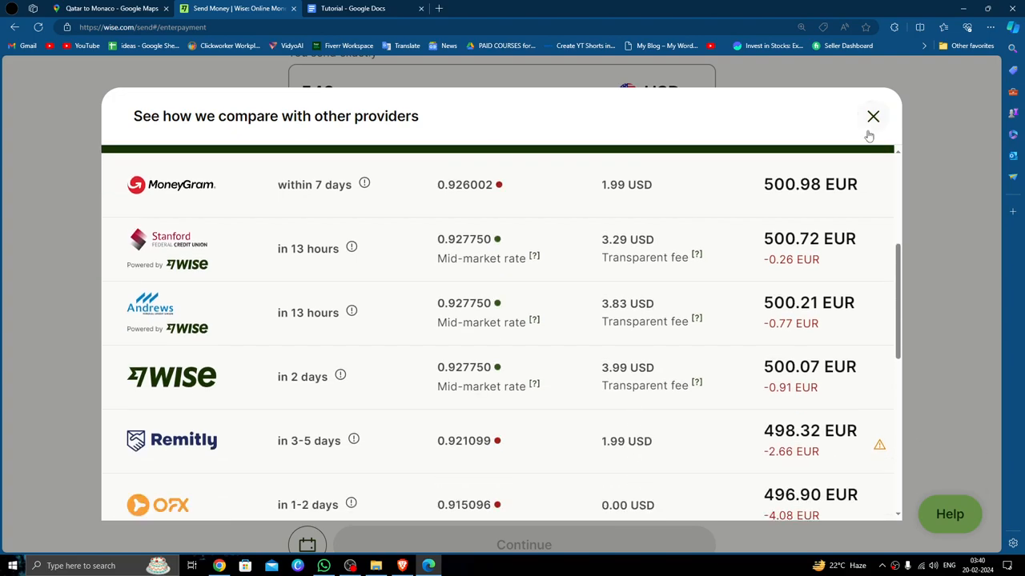
pyautogui.click(872, 116)
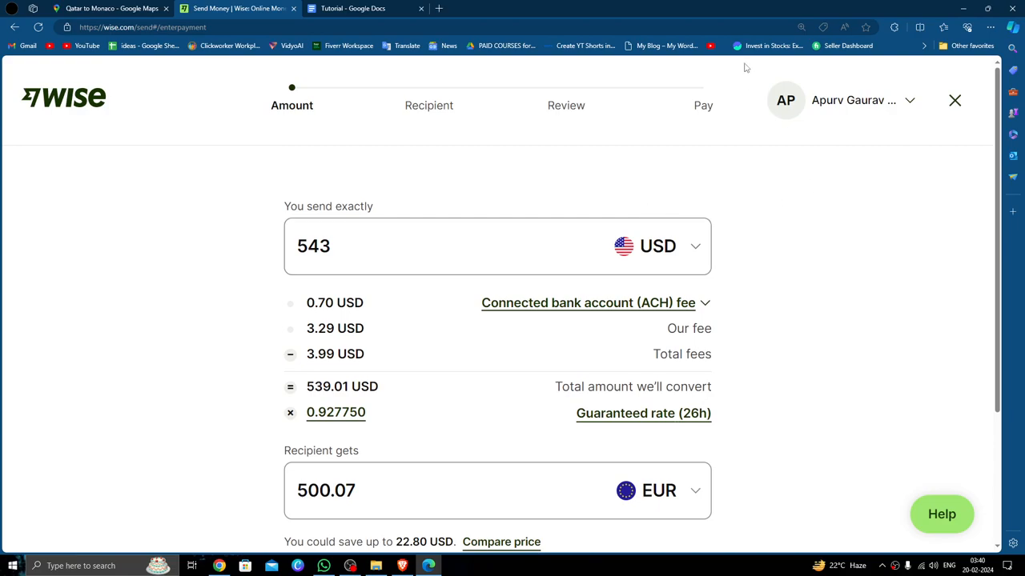
pyautogui.moveTo(667, 152)
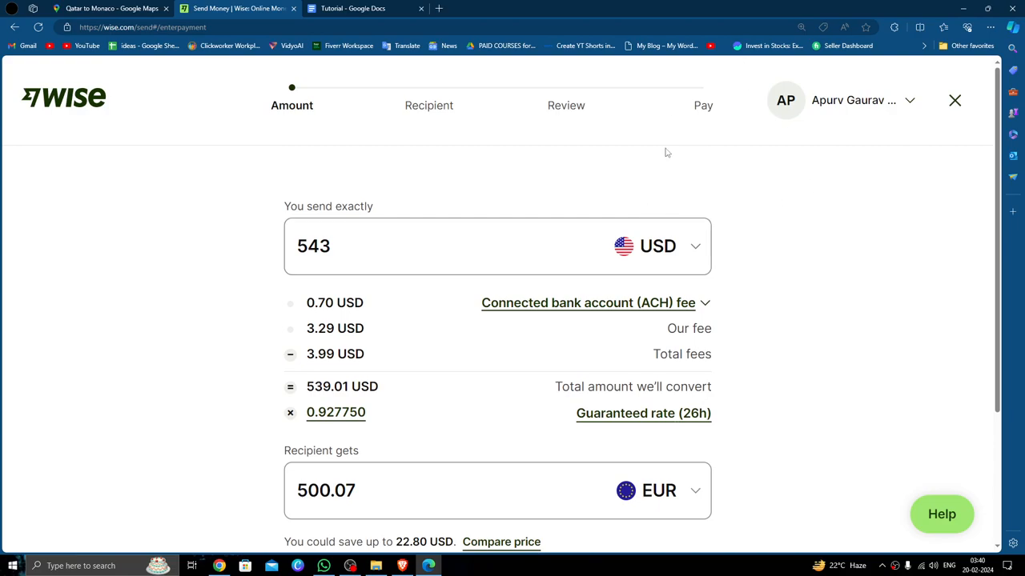
pyautogui.moveTo(663, 160)
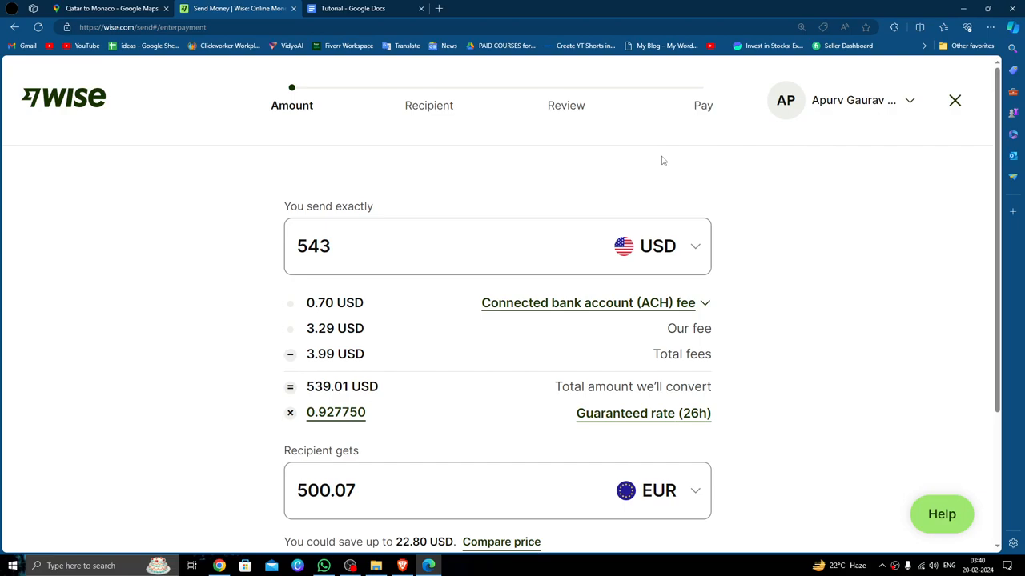
pyautogui.moveTo(40, 70)
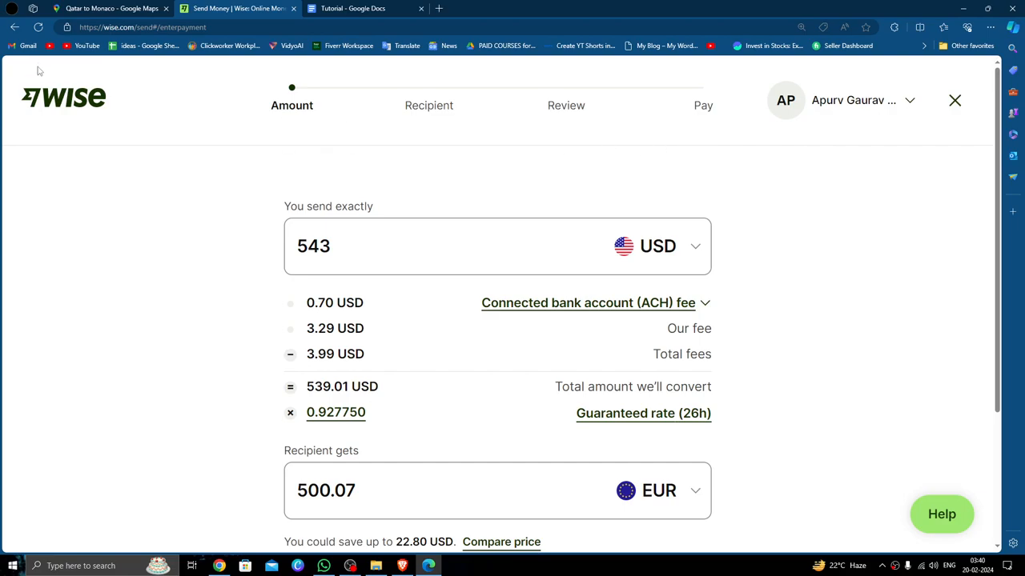